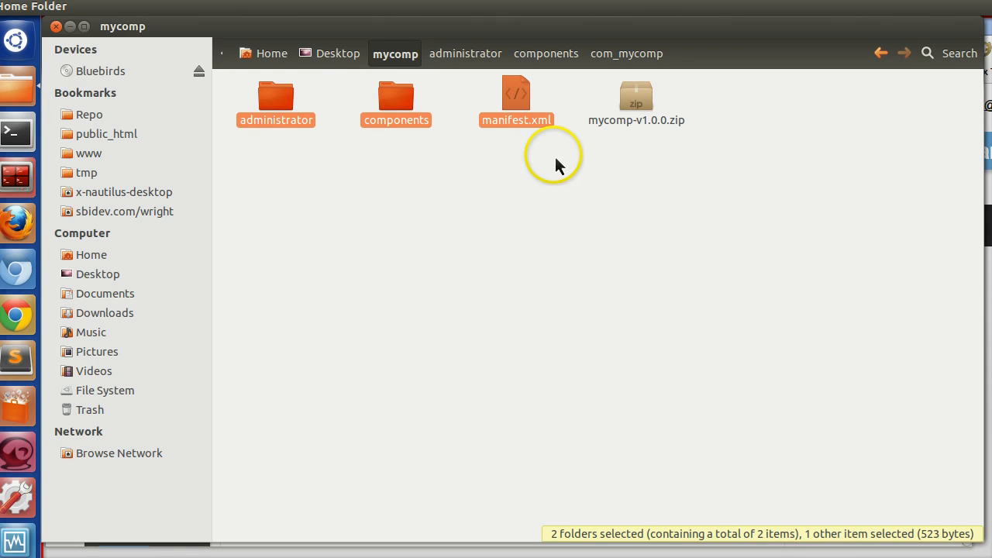
Select the older mycomp-v1.0.0.zip package in the mycomp folder before switching to Firefox.
click(636, 96)
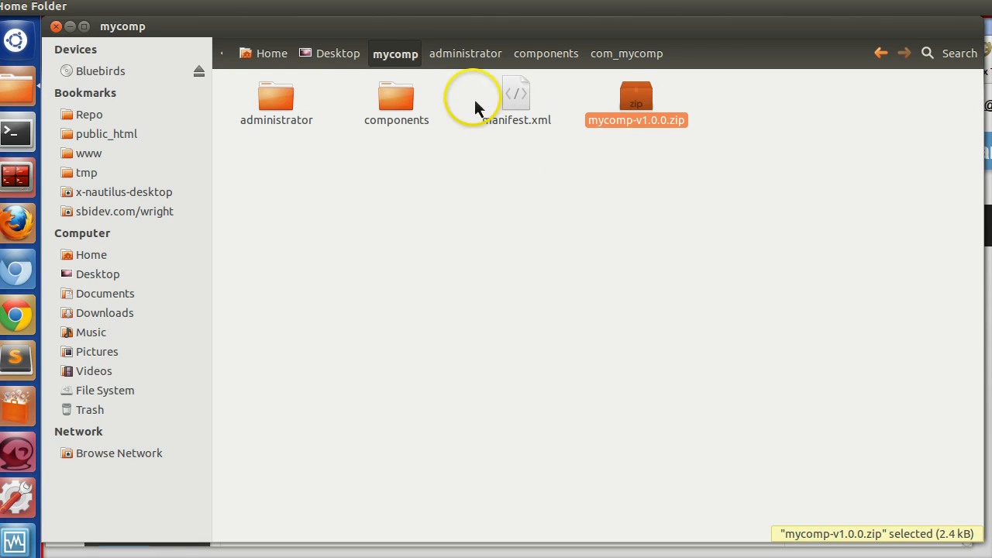
mouse_move(260, 190)
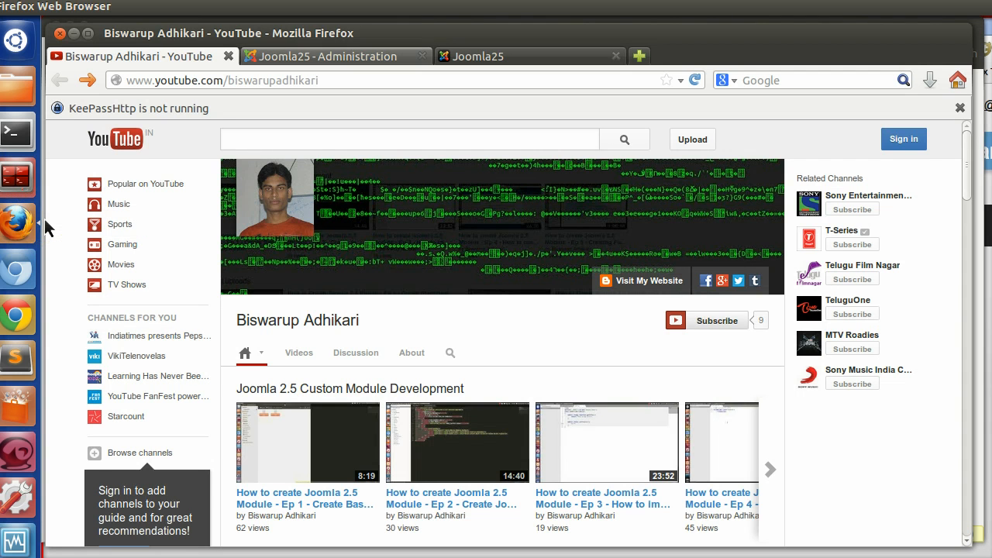
Highlight 'Welcome to Mycomp Backend' in administration and the frontend welcome text on the site.
click(333, 56)
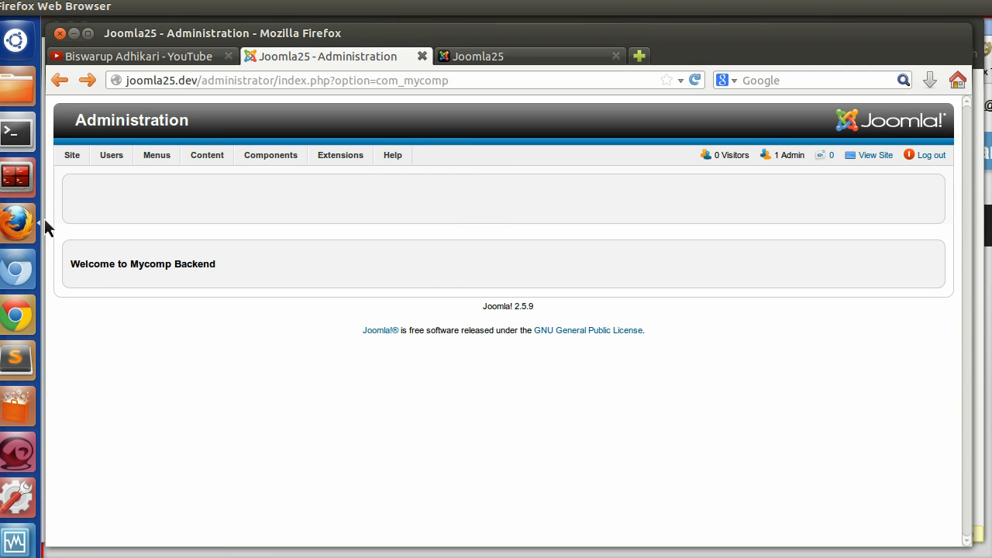
double_click(143, 264)
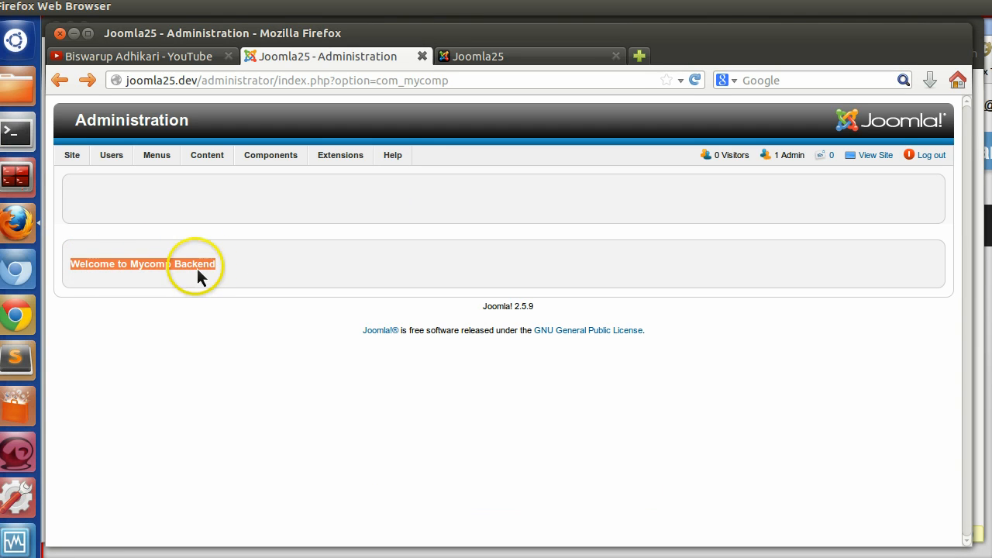
mouse_move(159, 279)
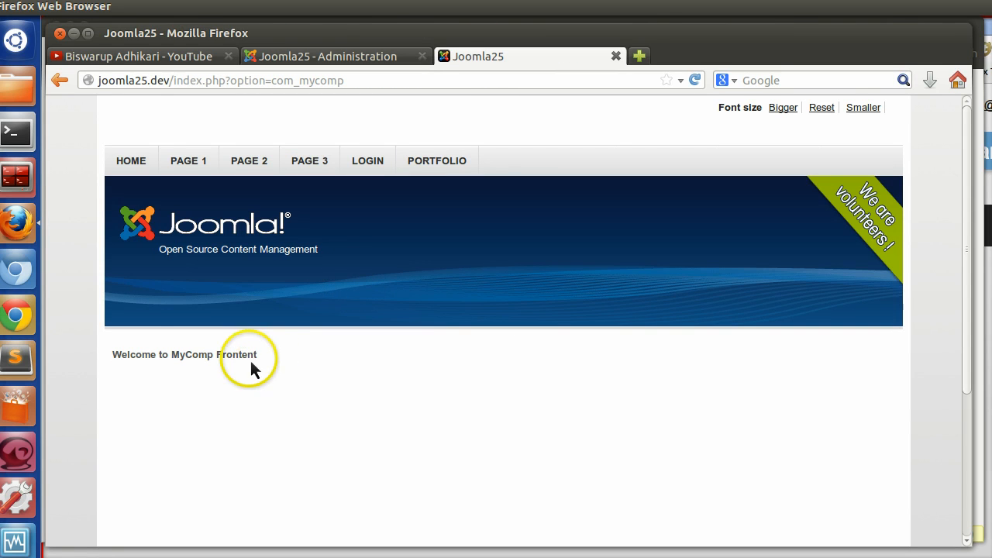
triple_click(183, 353)
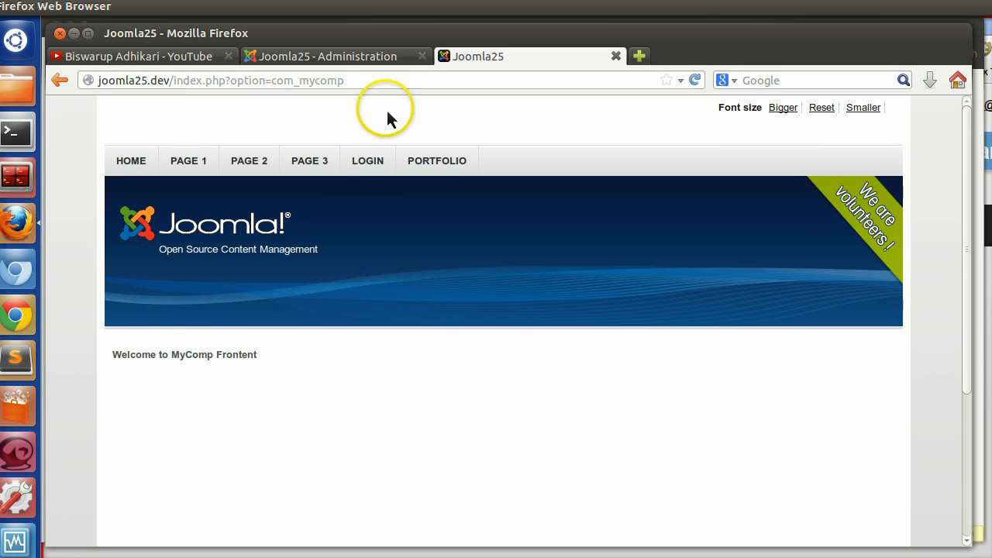
mouse_move(324, 65)
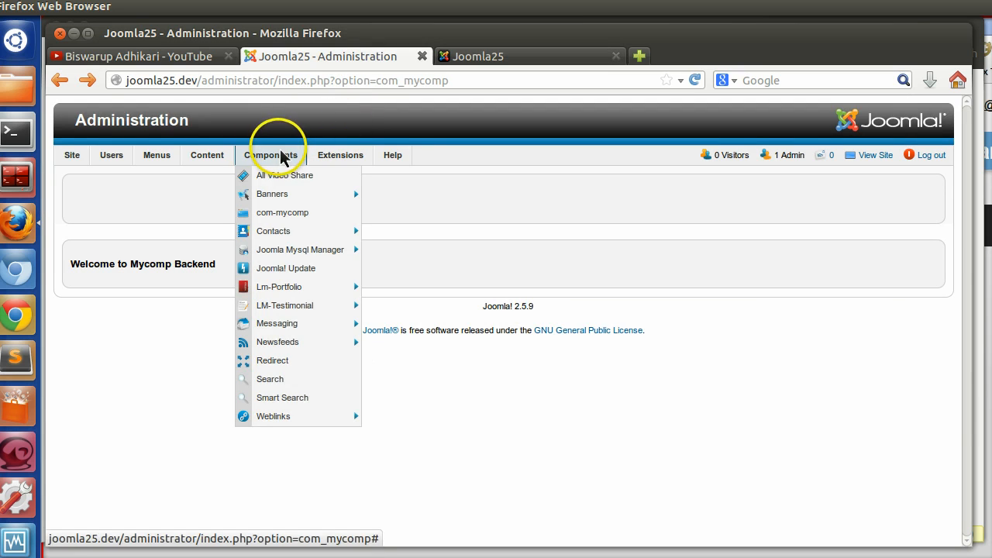
mouse_move(273, 415)
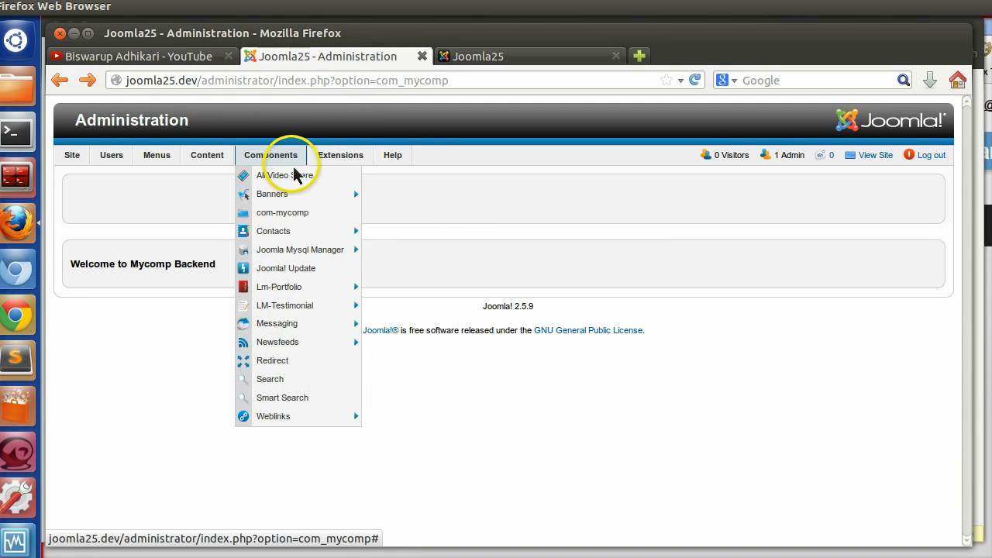
mouse_move(282, 397)
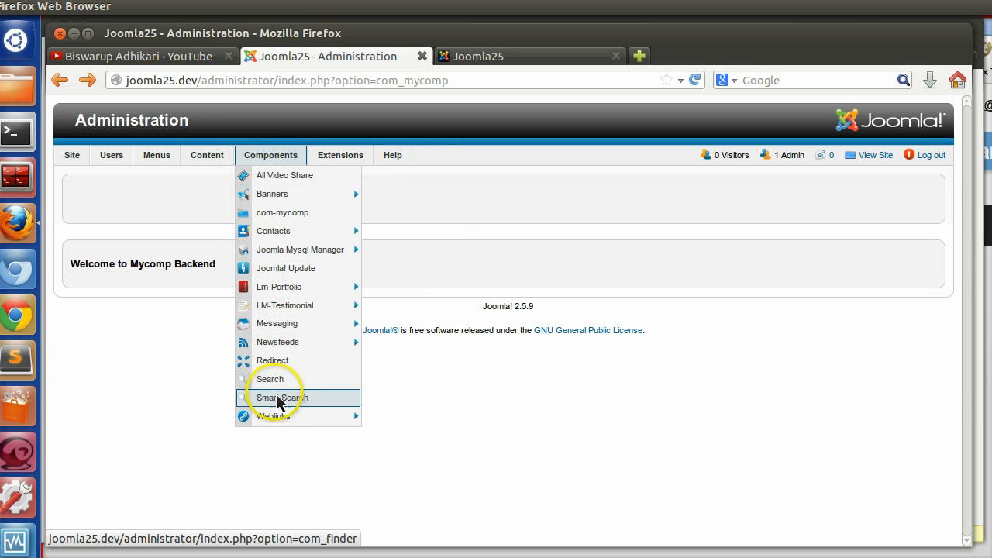
mouse_move(273, 194)
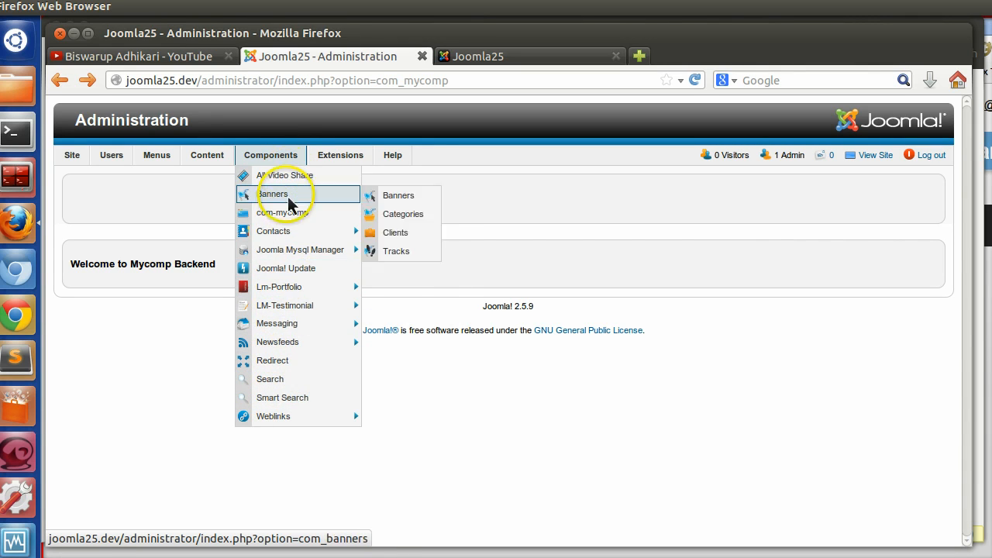
mouse_move(287, 397)
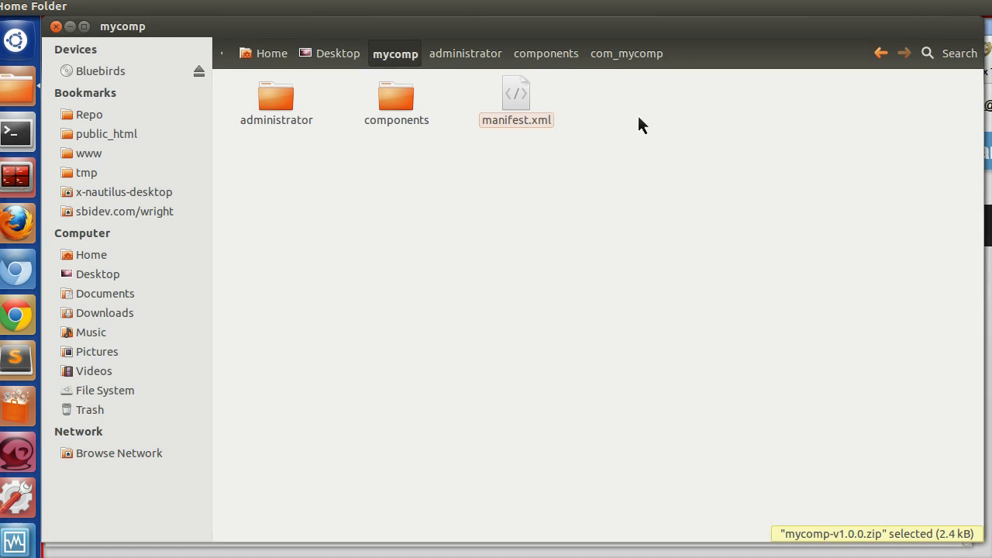
Open manifest.xml from the mycomp folder with Sublime Text 2.
right_click(515, 93)
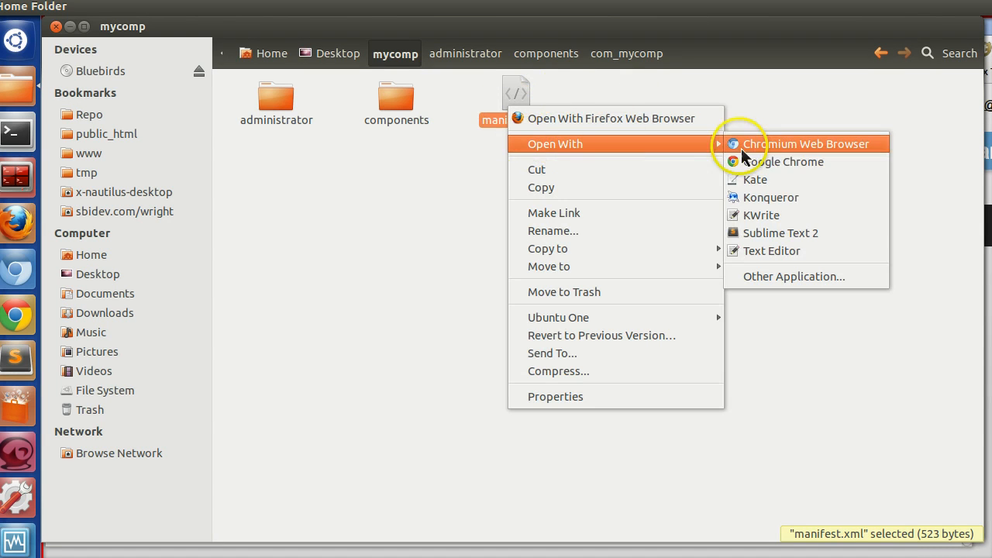
click(781, 233)
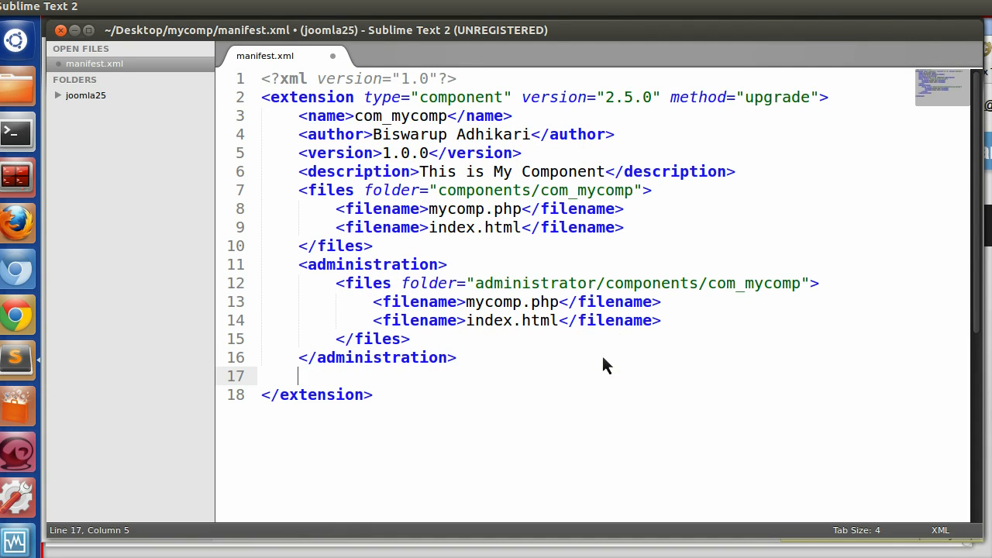
Add a <menu> element to the manifest with link="option=com_mycomp".
text(<)
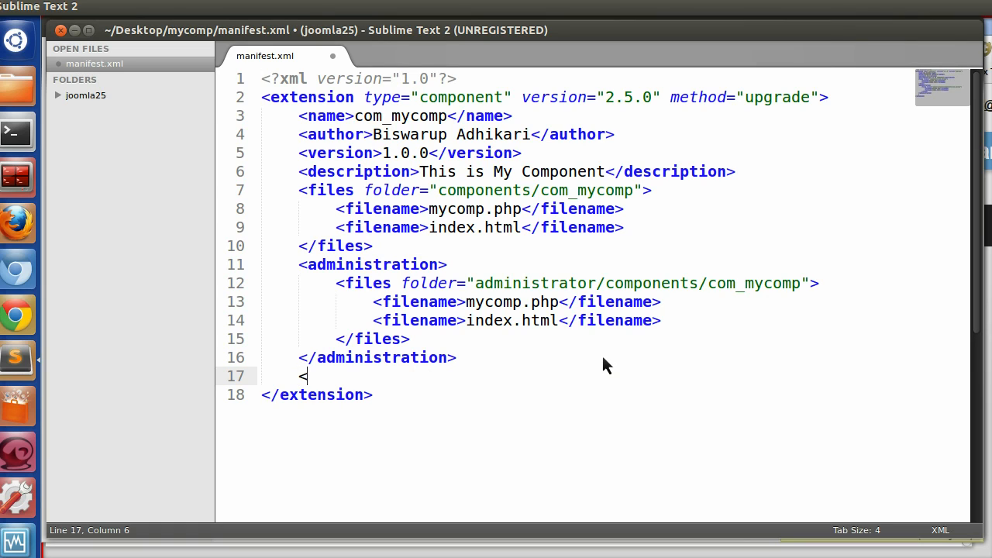
text(menu>)
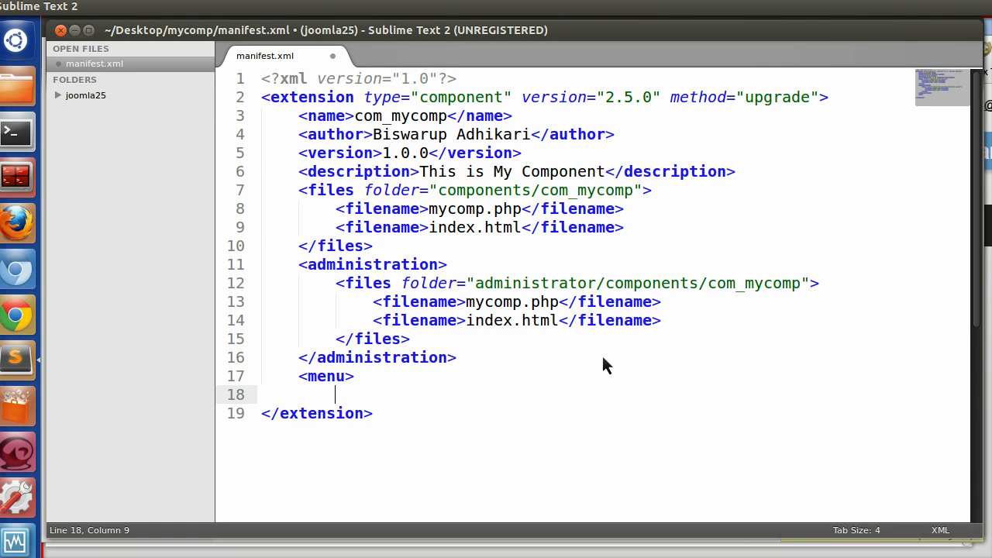
text(</menu>)
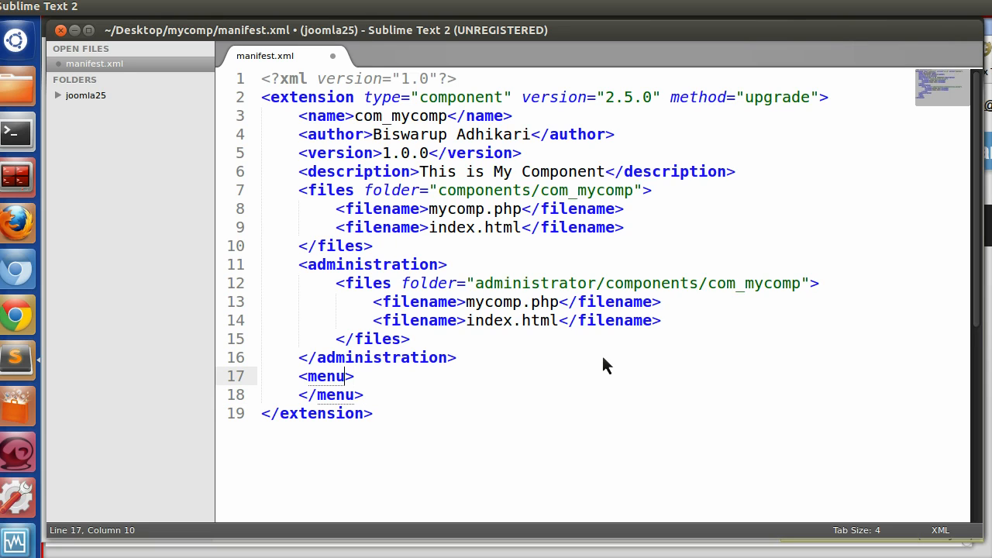
text(link=)
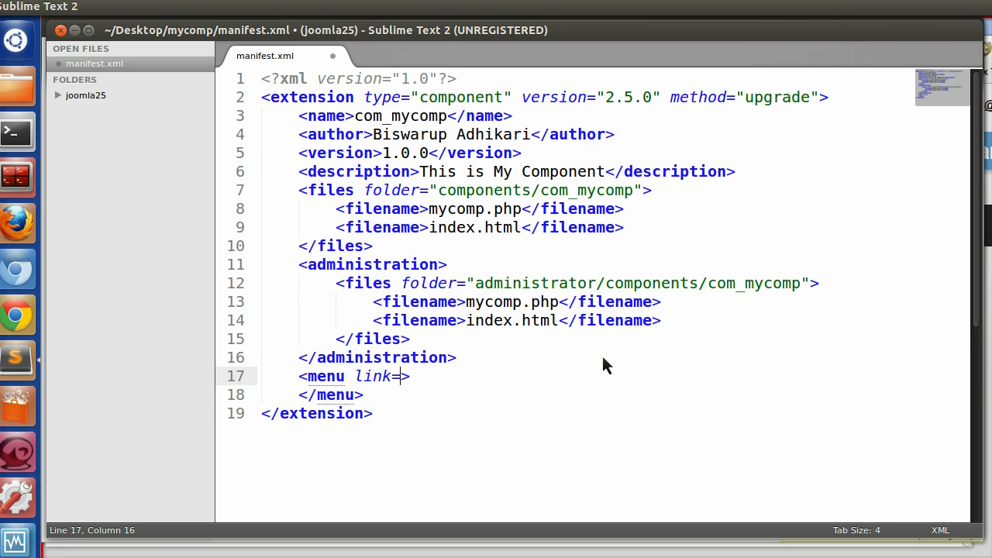
text("")
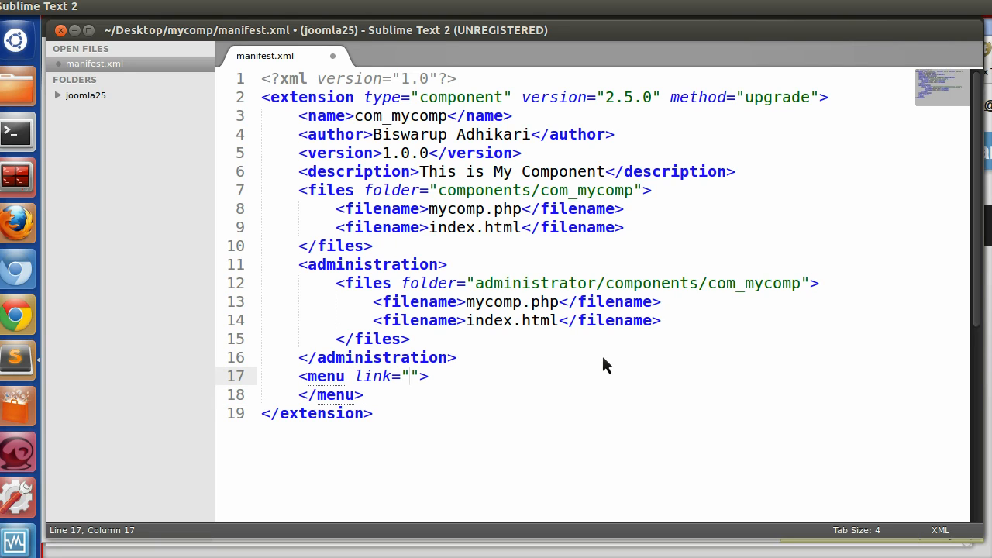
text(option)
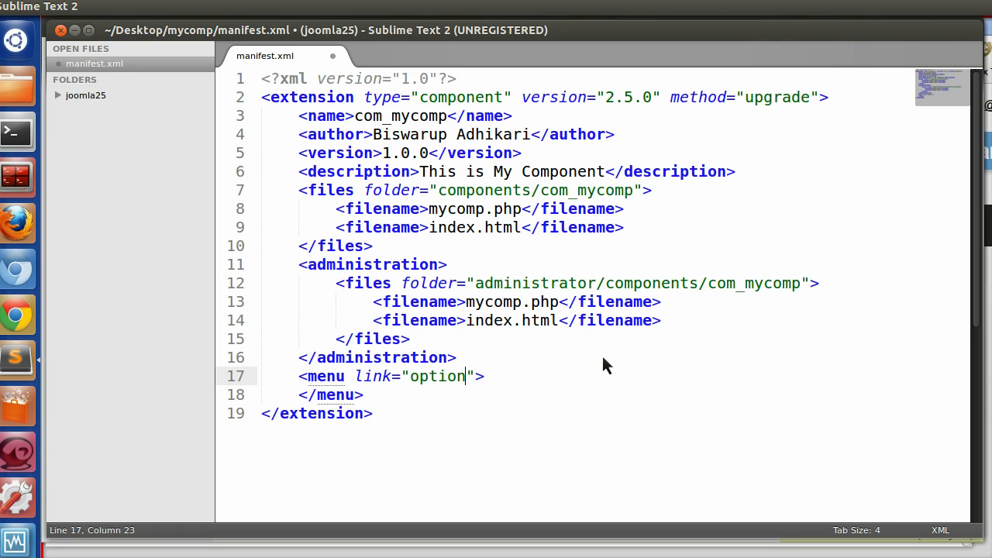
text(=com_m)
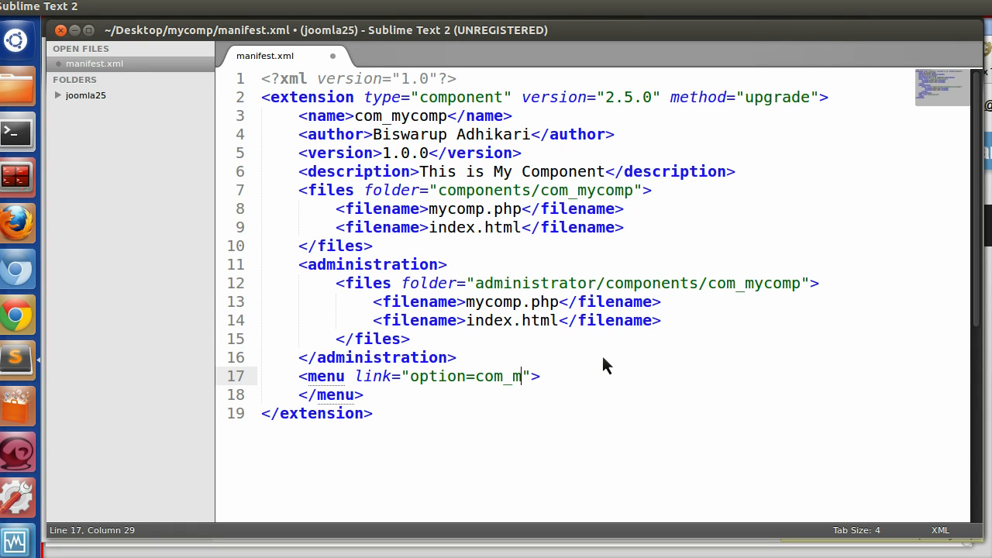
text(ycomp)
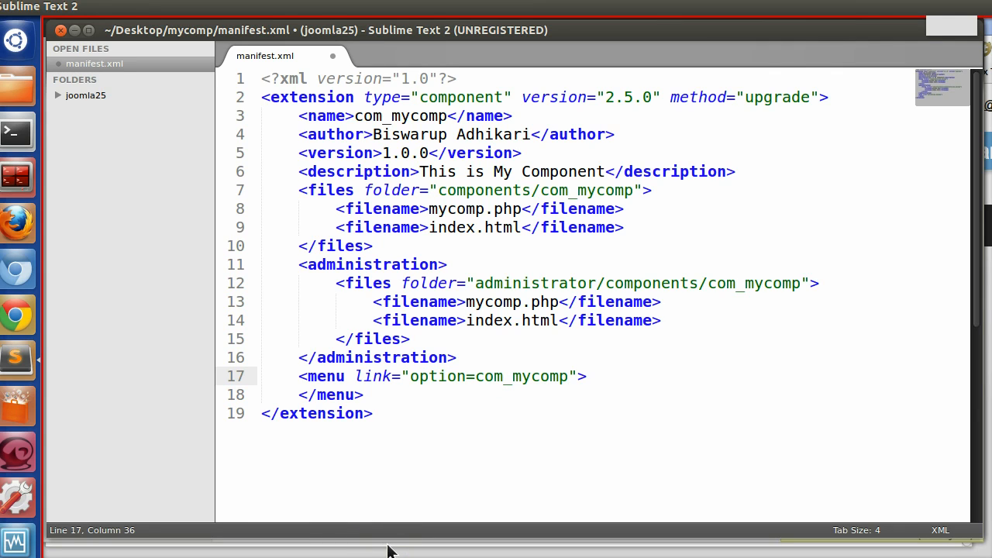
mouse_move(628, 397)
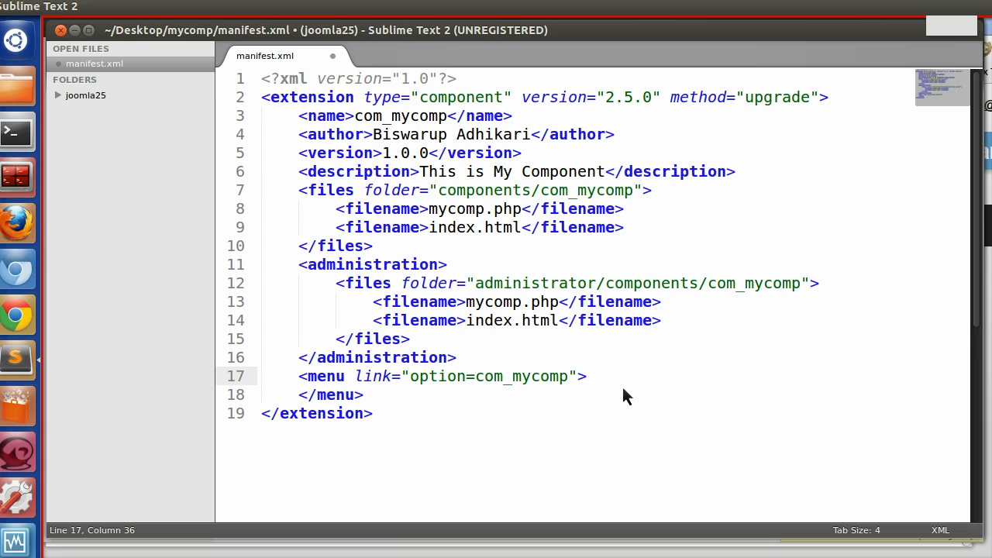
Label the menu entry 'My Component' and save the manifest.
text(My)
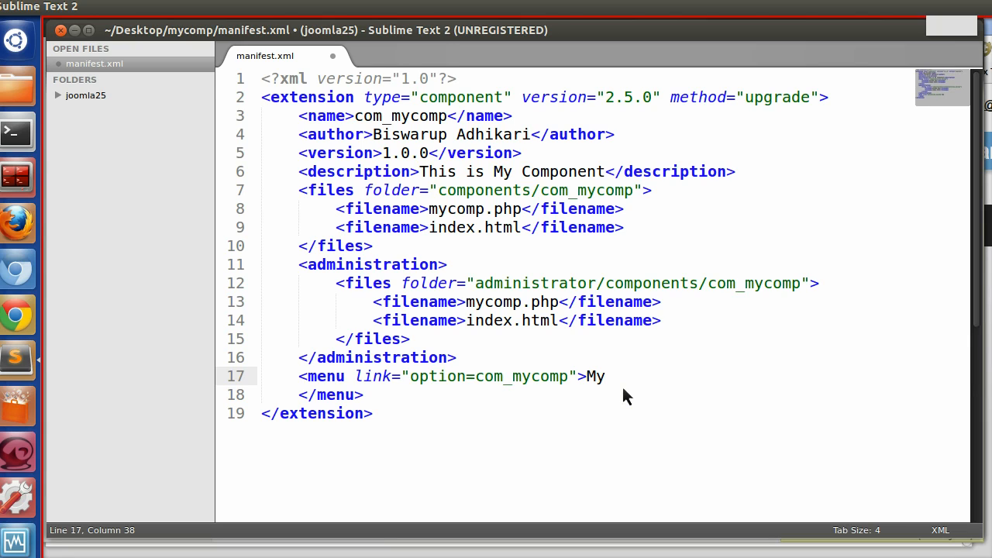
text(Compone)
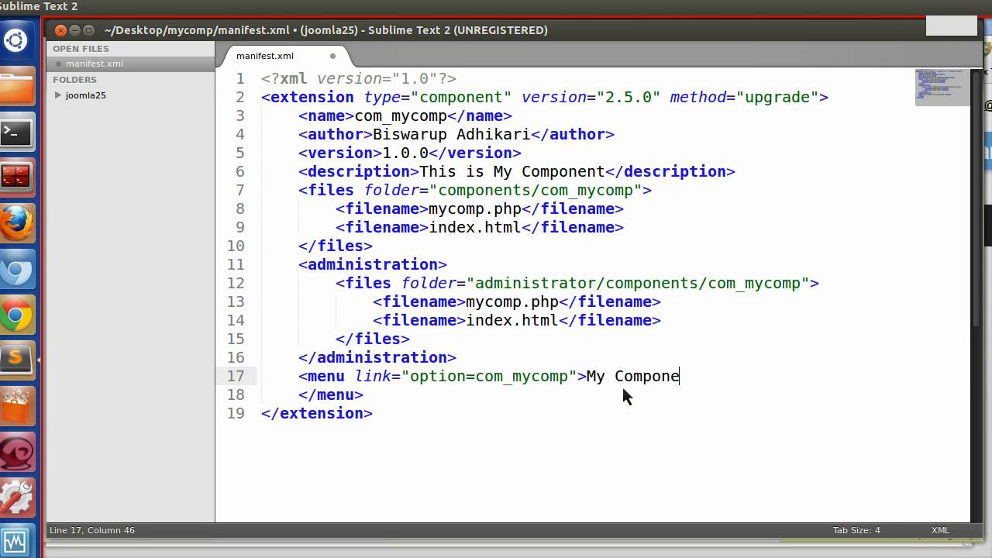
text(nt</menu>)
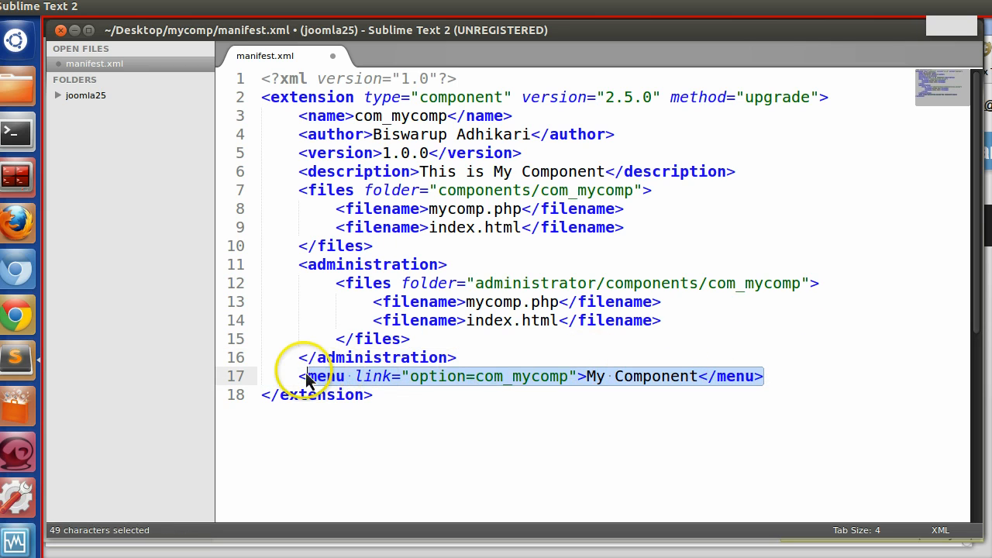
key(ctrl+s)
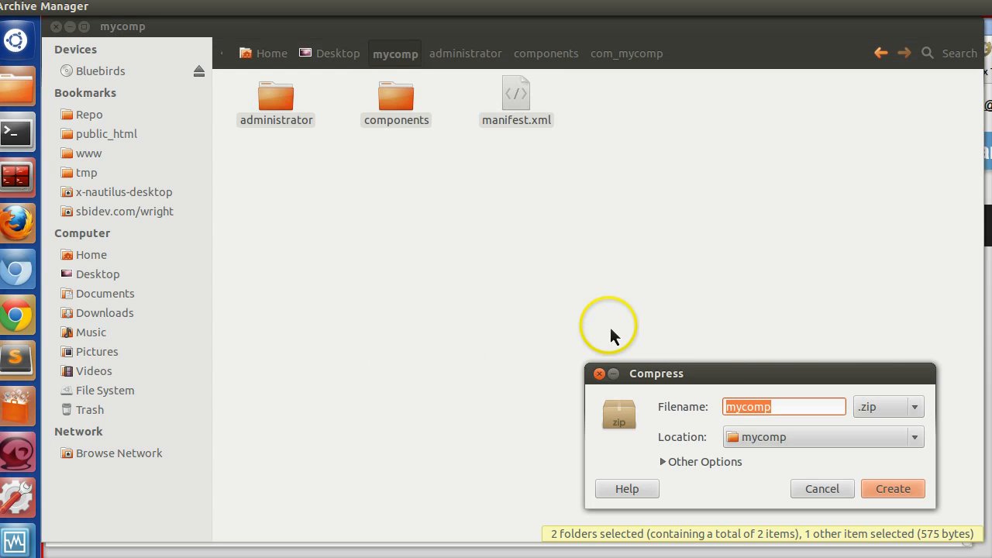
Create the mycomp.zip archive from the folders and manifest.xml.
click(893, 488)
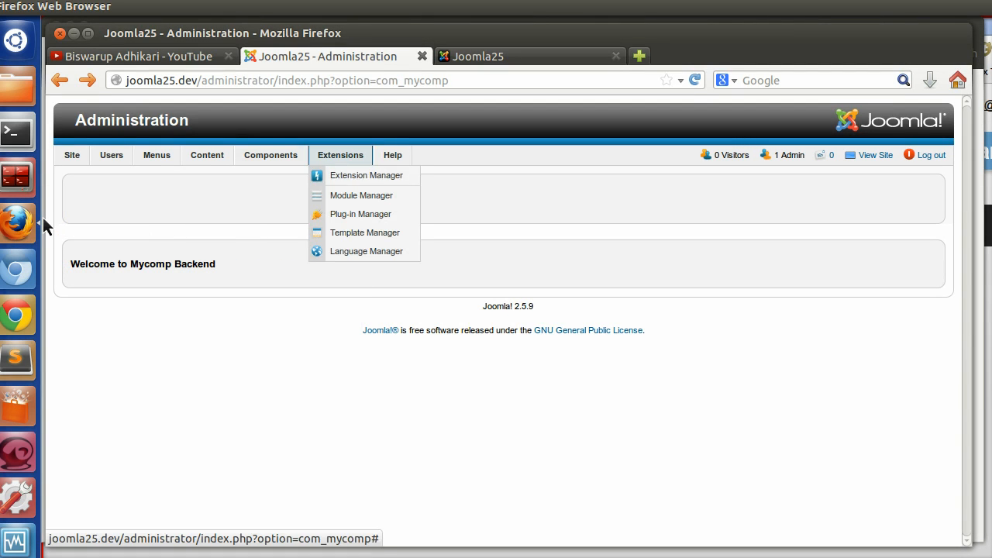
Upload and install mycomp.zip through the Extension Manager.
click(366, 176)
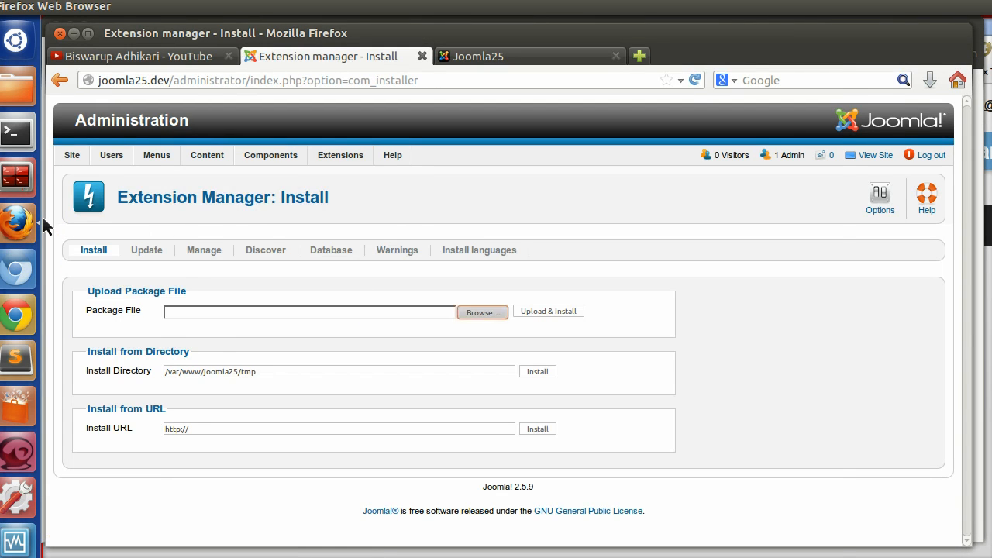
click(483, 311)
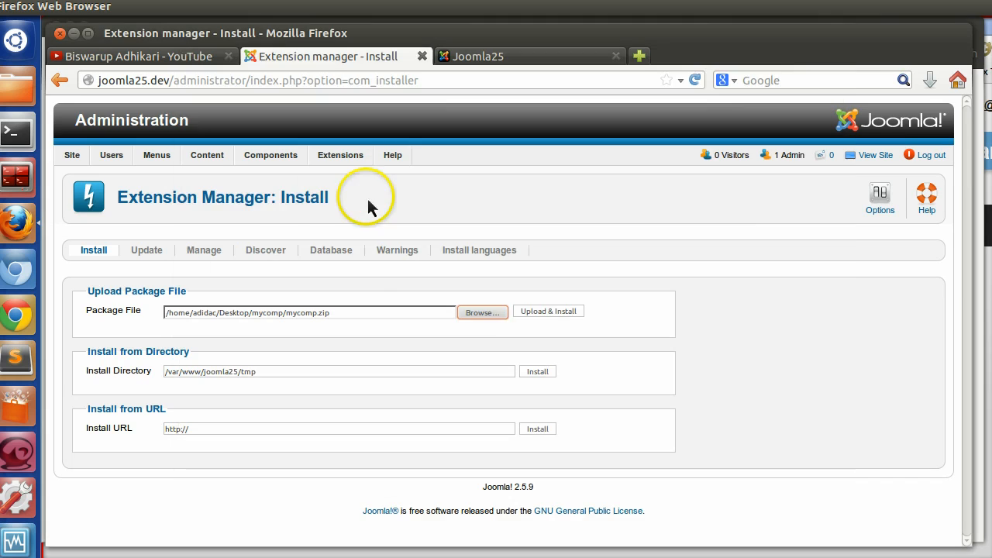
click(548, 311)
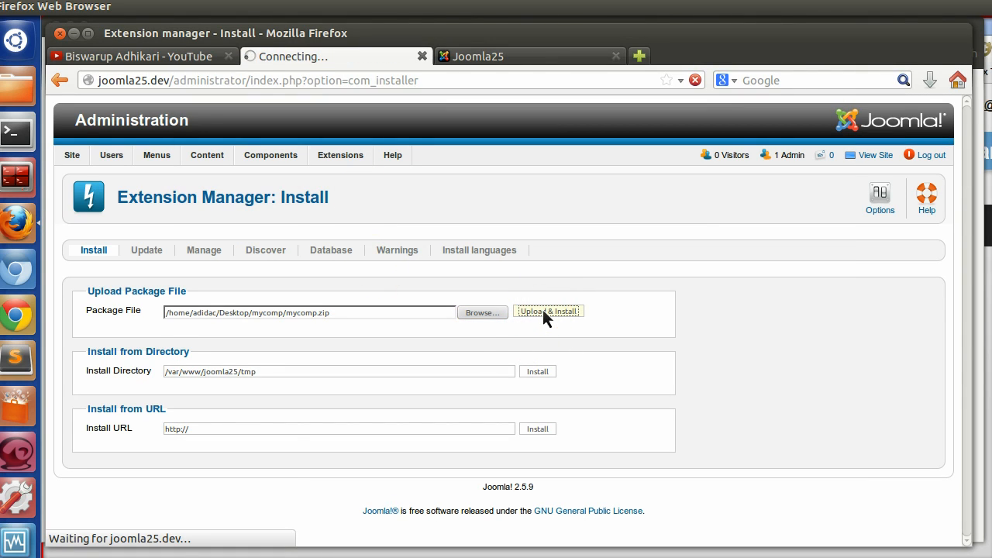
click(549, 312)
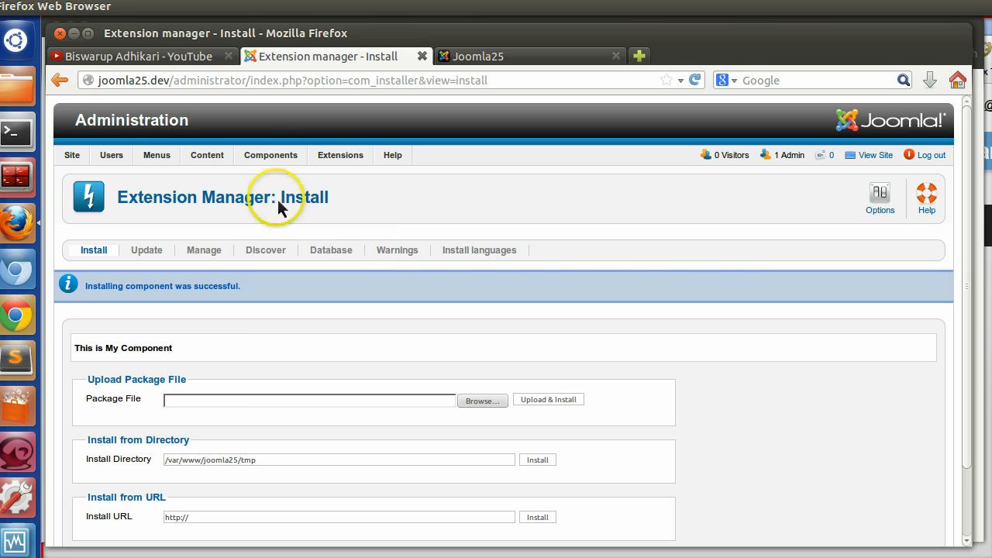
Open com-mycomp from the Components menu to see 'Welcome to Mycomp Backend'.
click(270, 155)
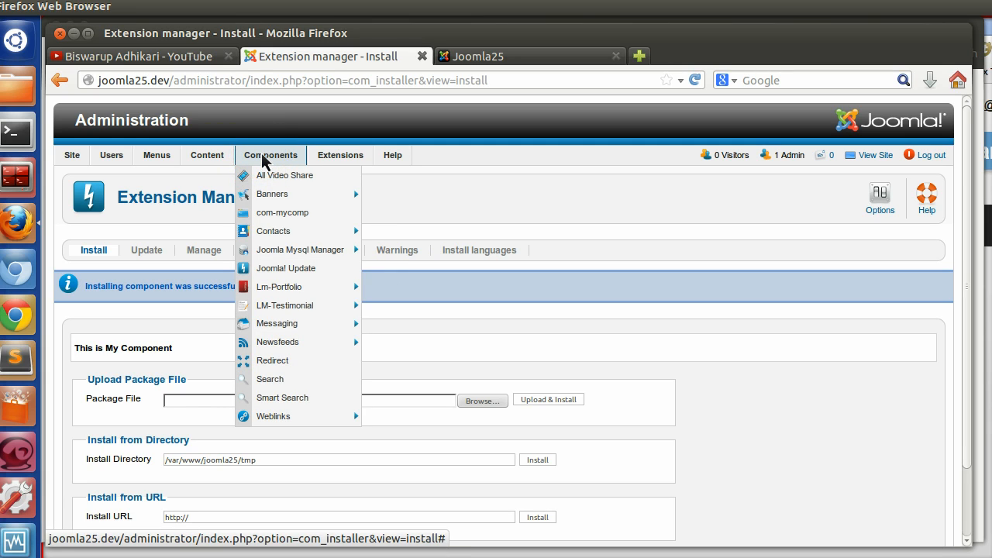
mouse_move(282, 212)
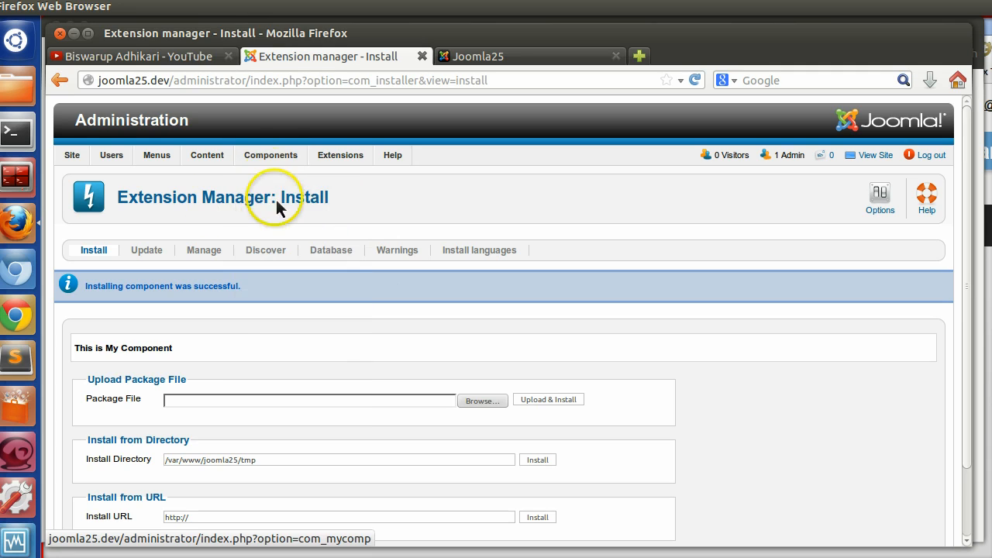
click(270, 155)
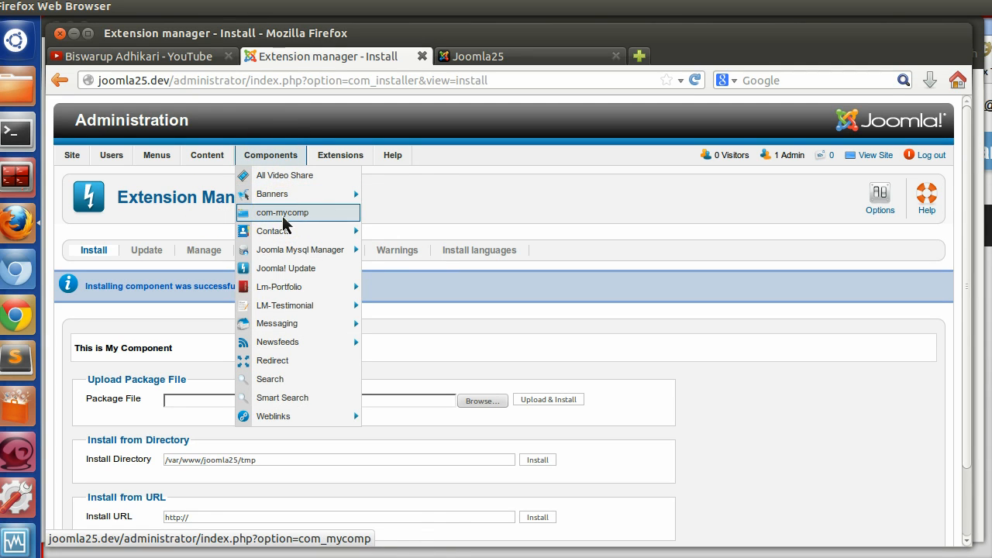
click(286, 213)
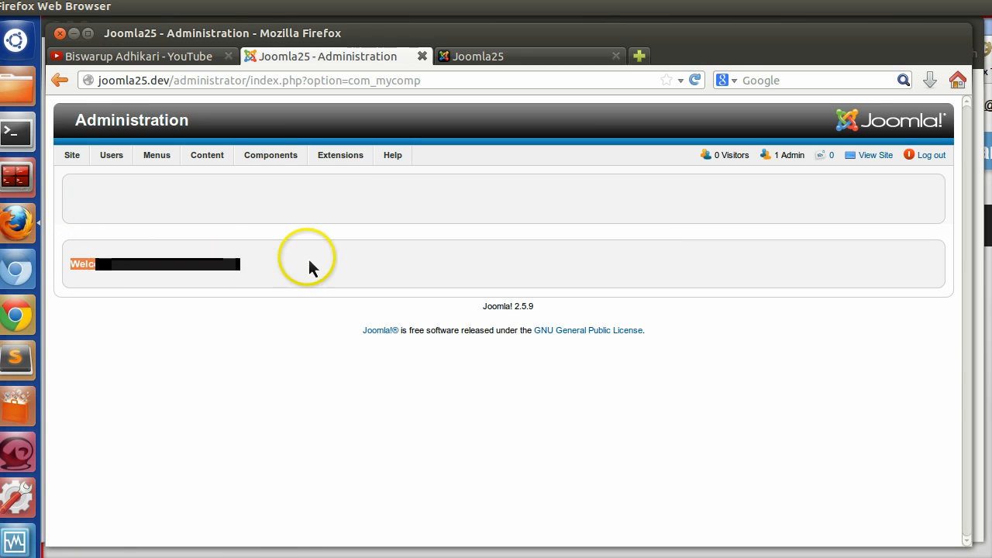
click(269, 155)
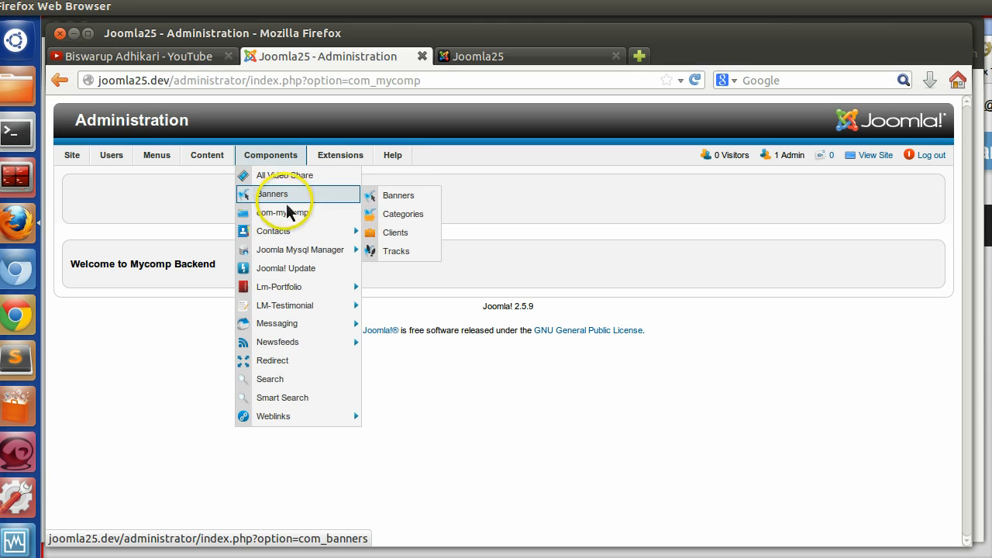
mouse_move(292, 219)
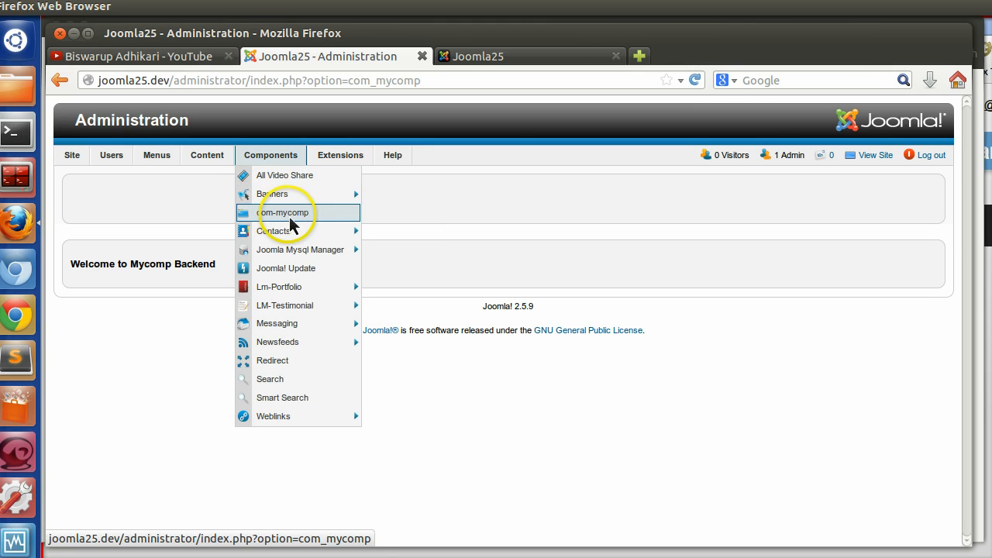
mouse_move(521, 223)
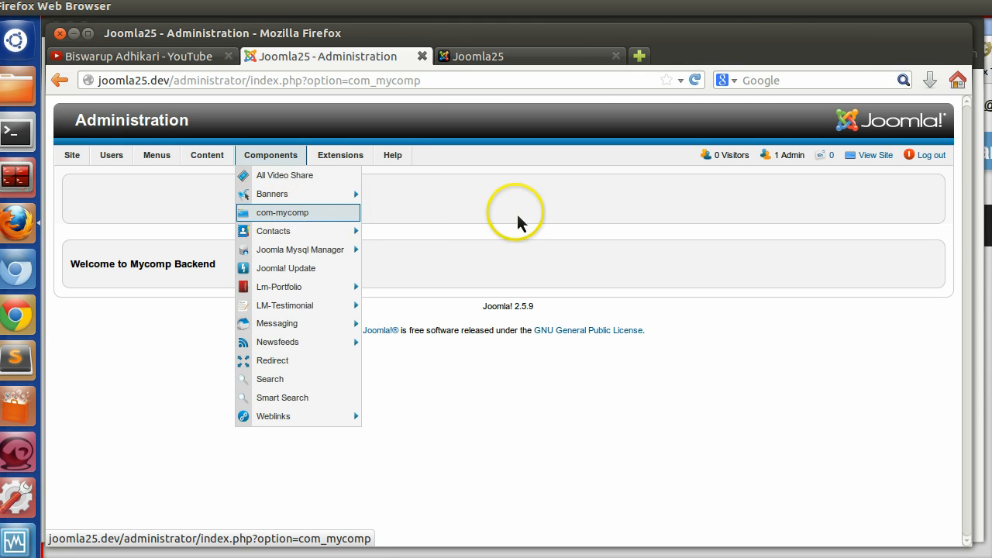
Check the frontend page, then start a new item in the Main Menu's item list.
click(493, 56)
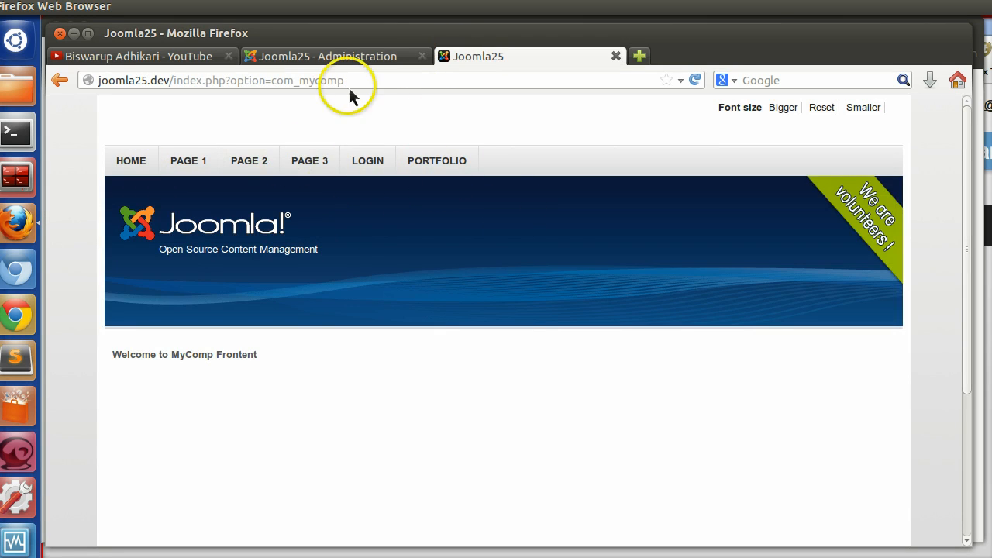
click(156, 155)
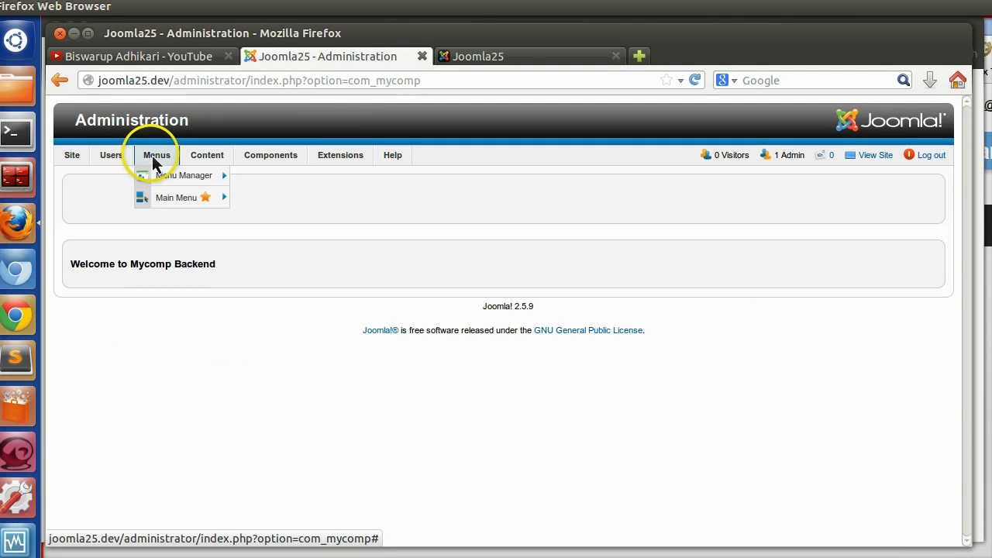
click(177, 197)
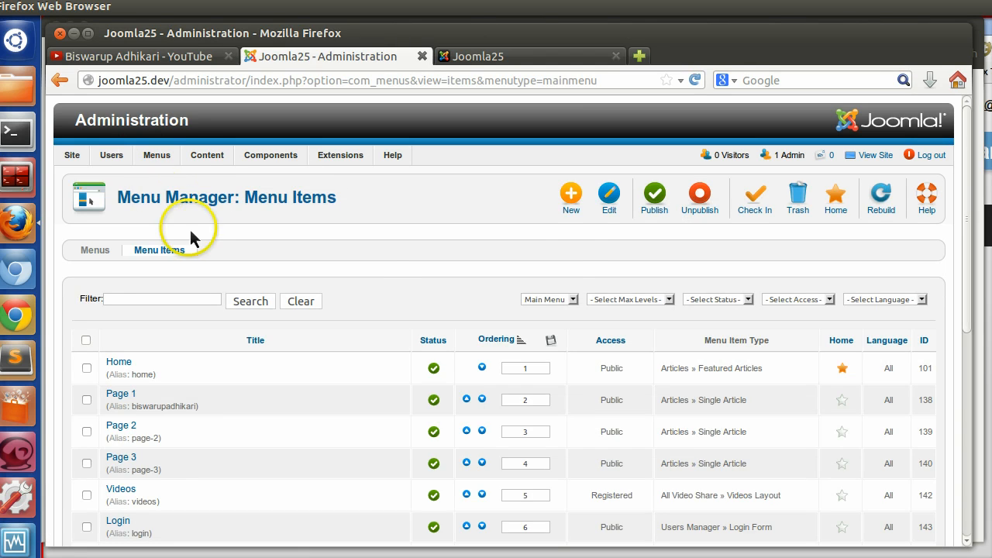
click(570, 192)
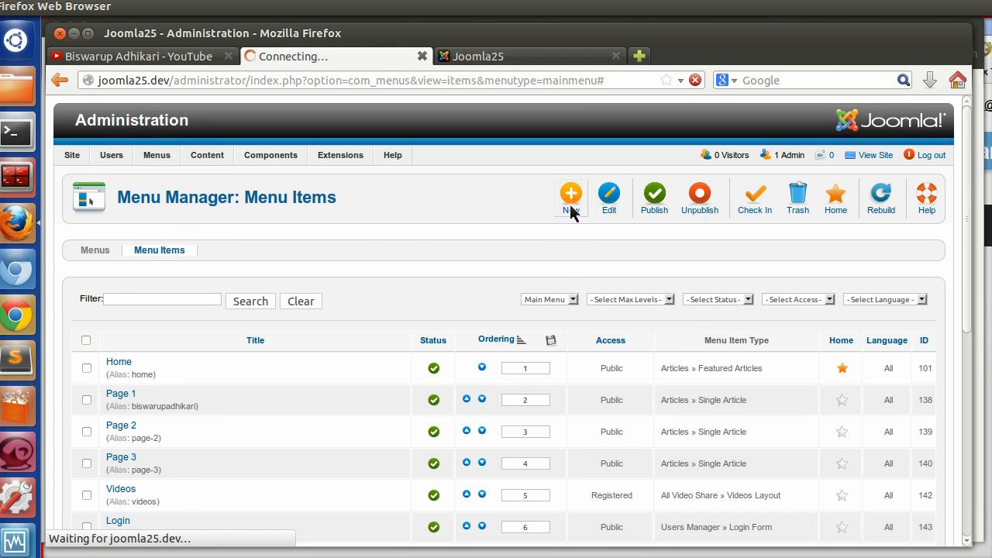
click(571, 192)
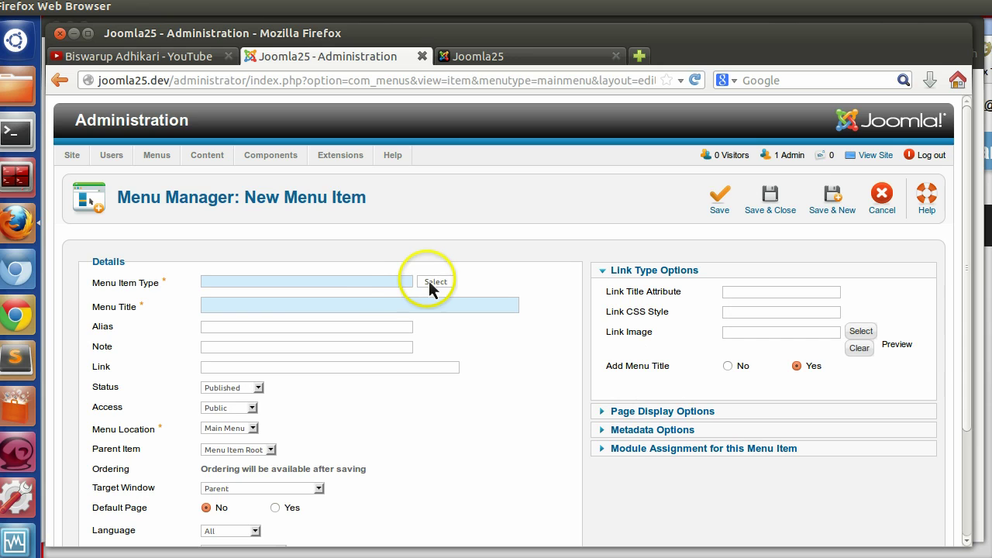
Choose System Links > External URL as the menu item type.
click(437, 279)
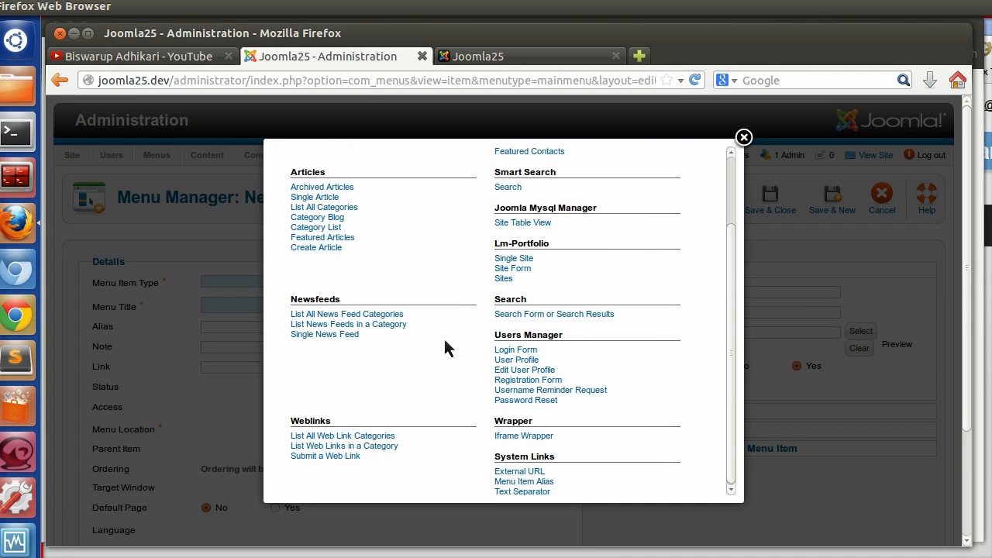
mouse_move(518, 472)
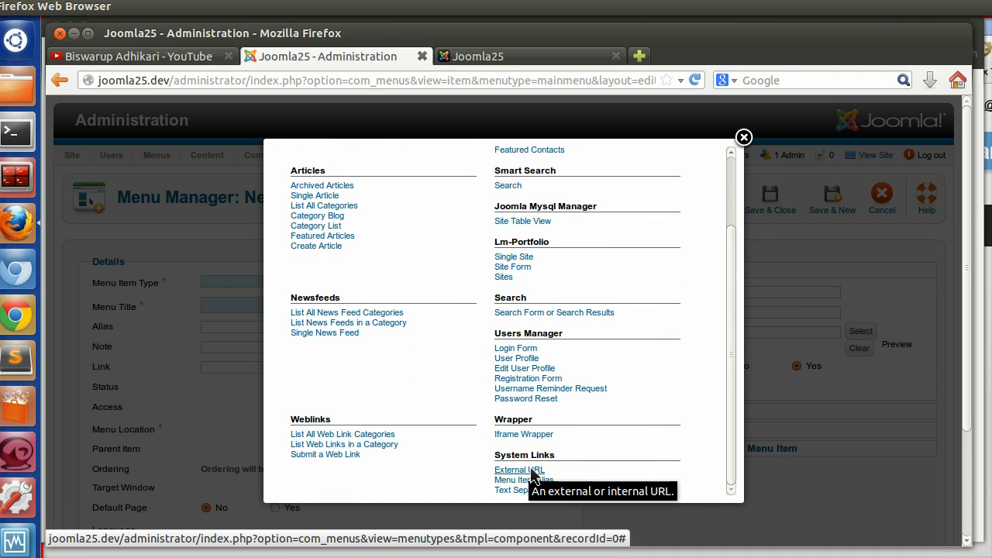
click(513, 469)
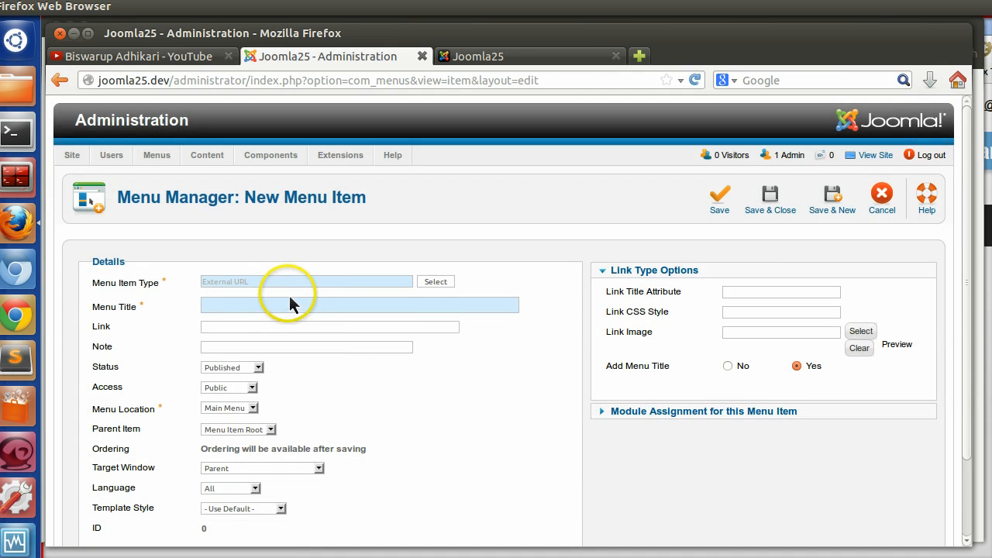
Move index.php?option=com_mycomp into the Link field and title the item 'My Comp'.
text(index.php)
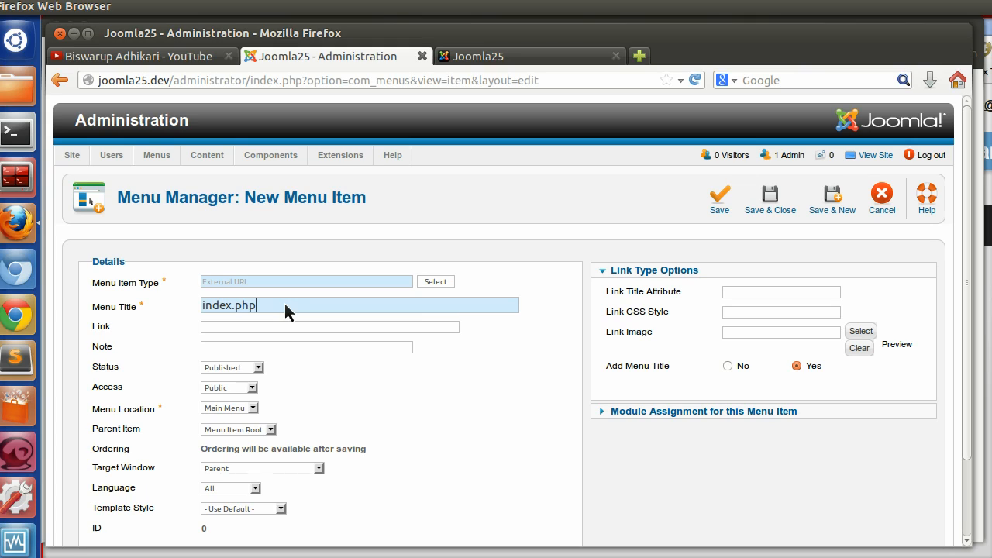
text(?opt)
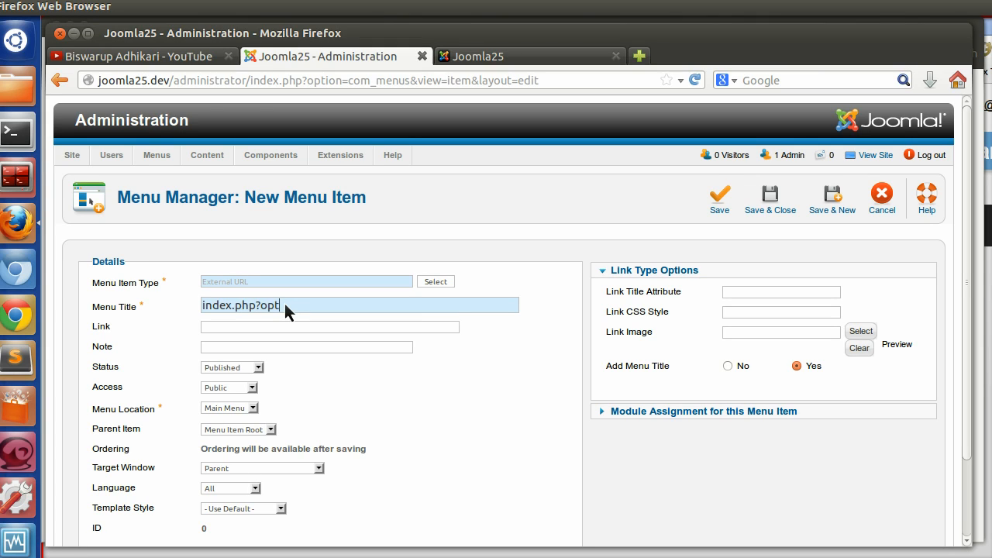
text(ion=com_mycomp)
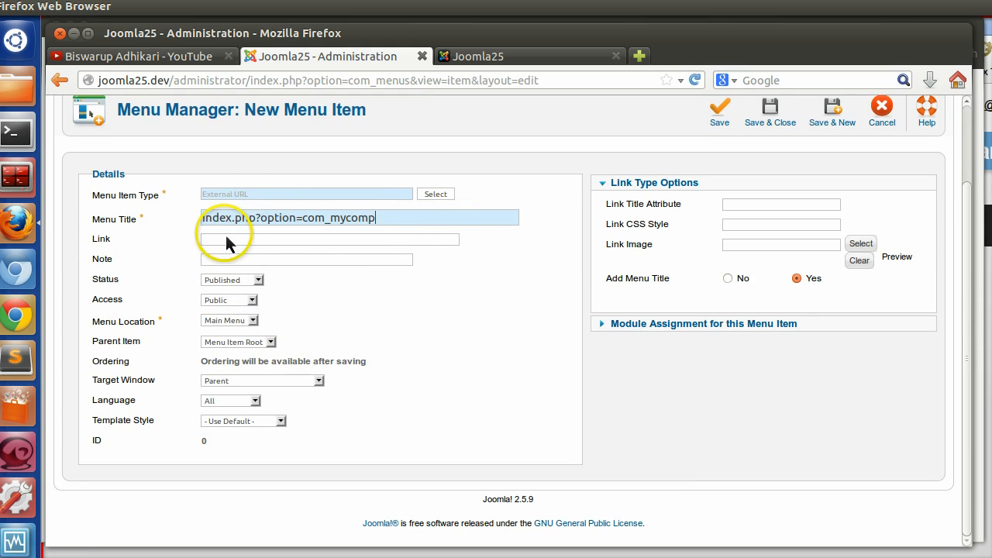
right_click(258, 217)
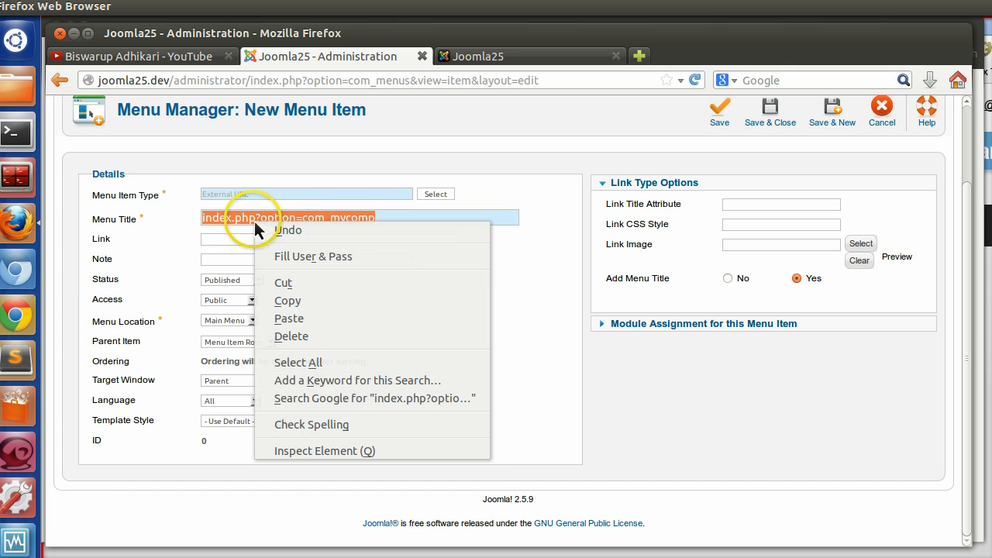
mouse_move(283, 295)
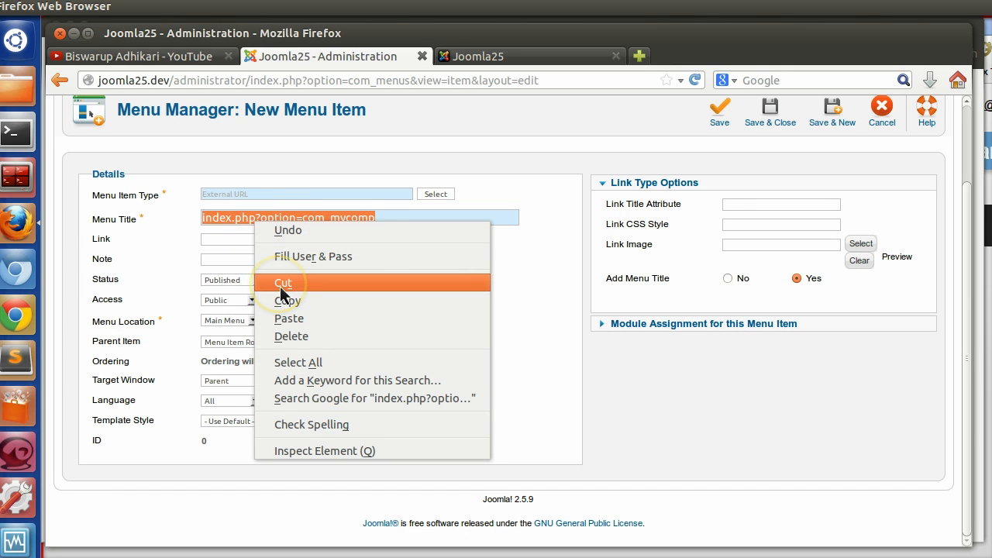
click(282, 282)
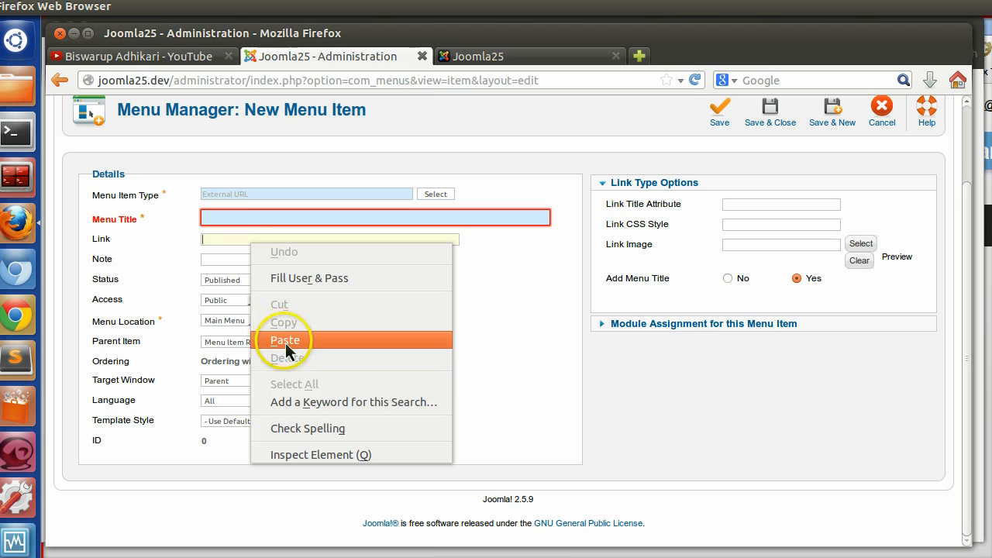
click(286, 339)
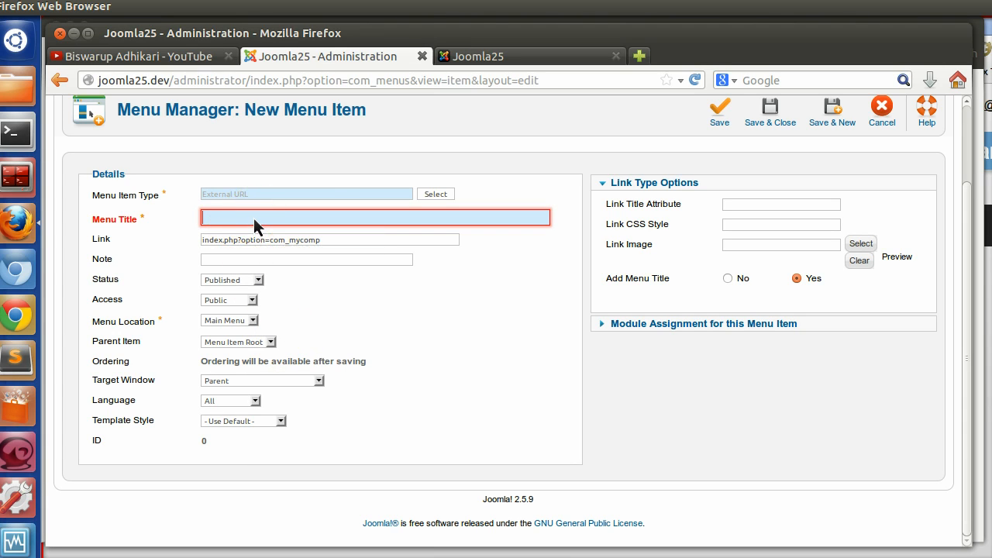
text(My Comp)
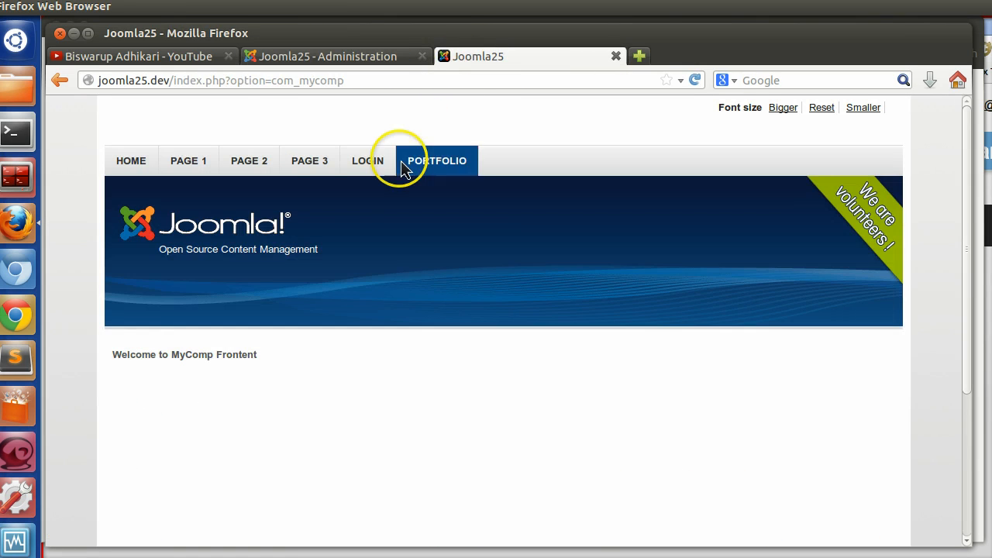
Reload the site Home page, follow the MY COMP link to its 'Welcome to MyComp' page, then return to Administration.
click(130, 160)
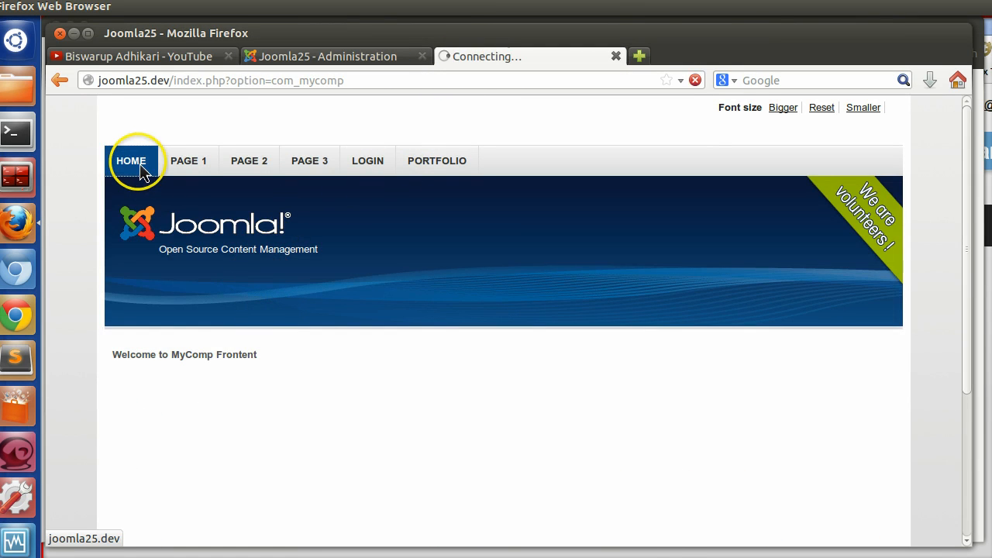
click(131, 160)
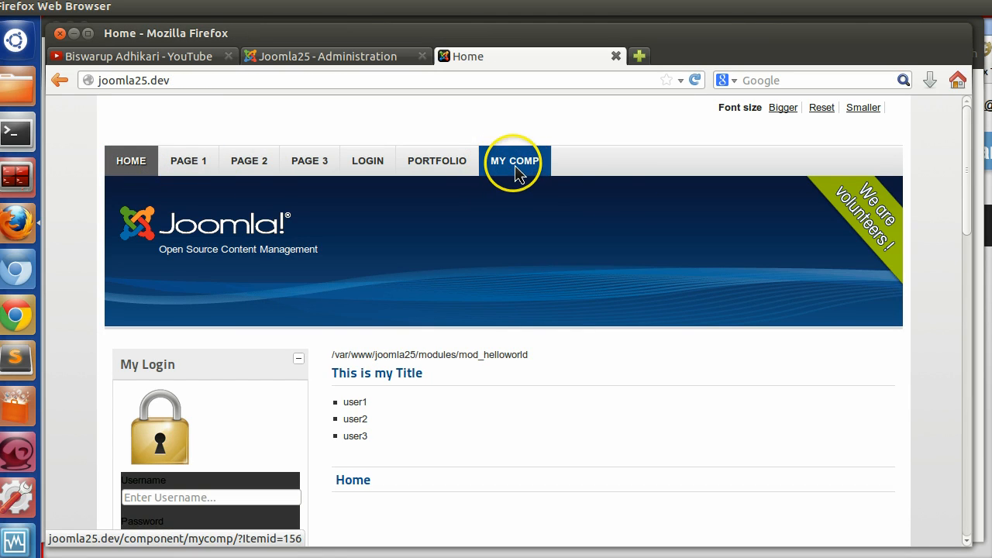
click(515, 160)
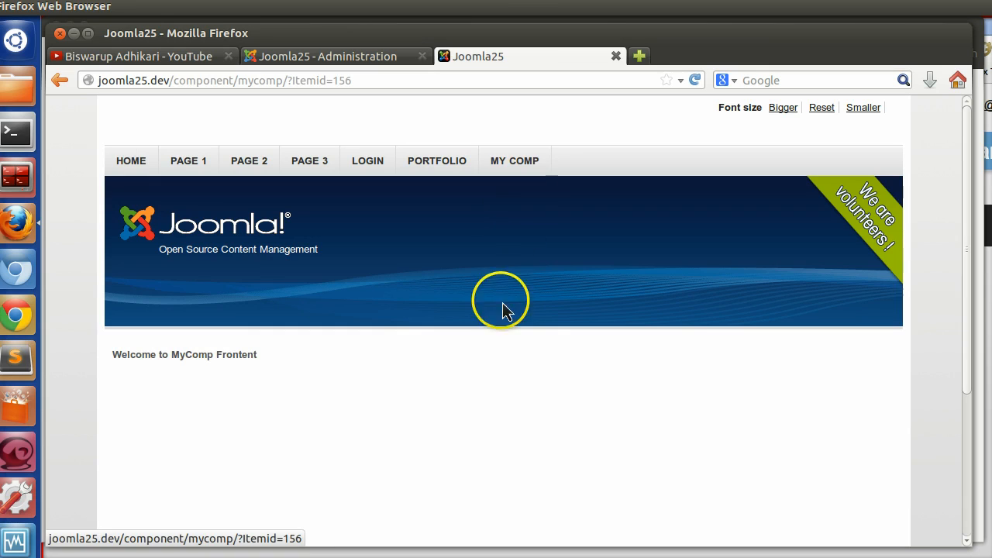
triple_click(184, 355)
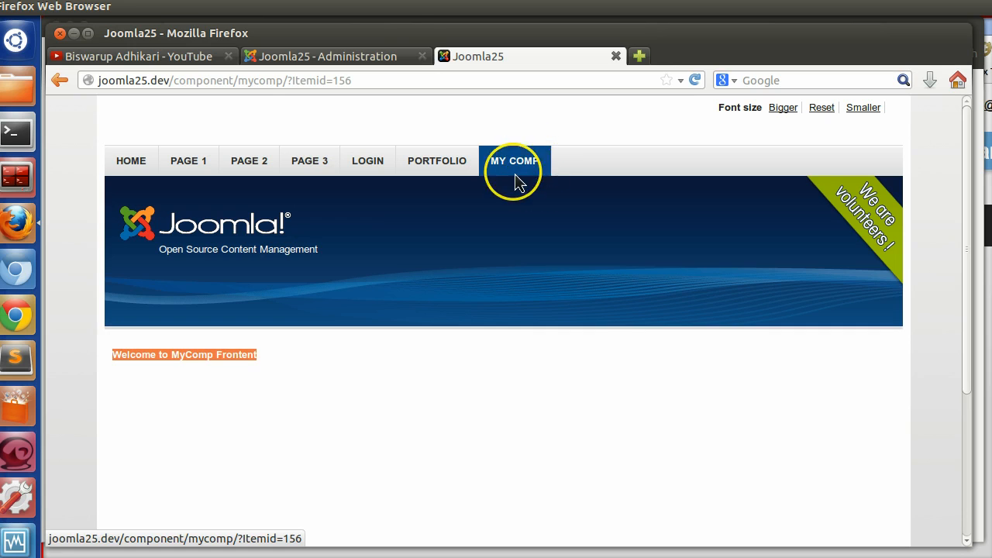
click(325, 56)
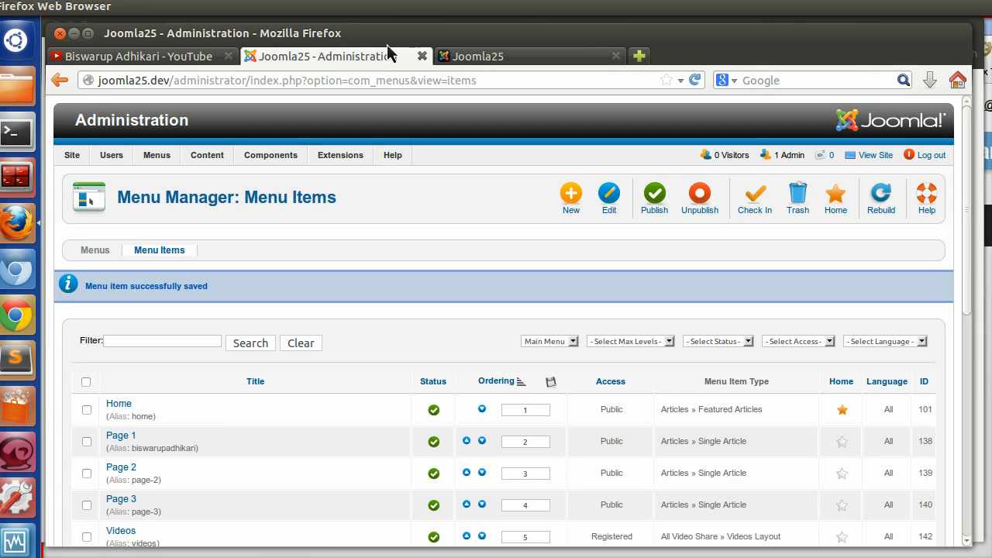
Show the administrator Components menu listing com-mycomp among installed components.
click(270, 155)
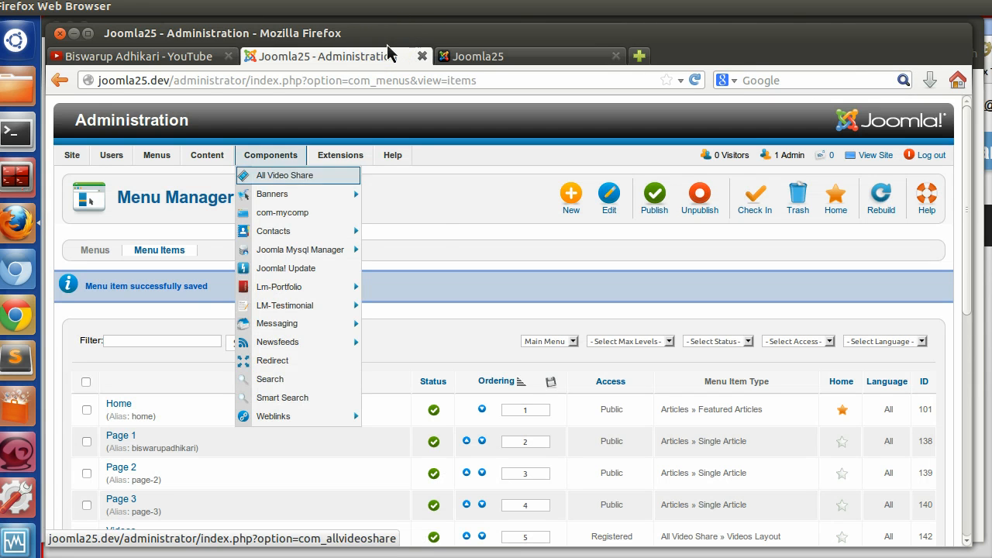
mouse_move(292, 225)
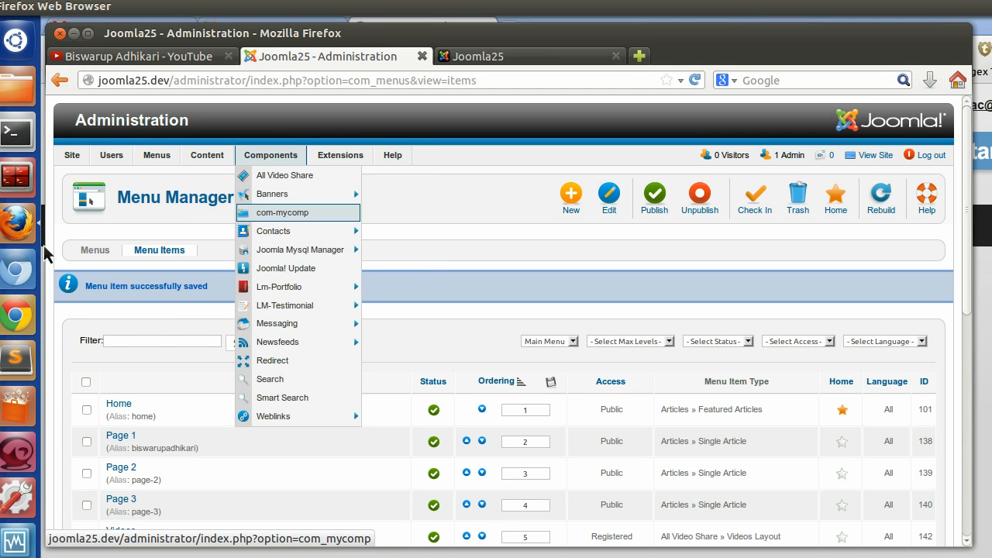
mouse_move(277, 224)
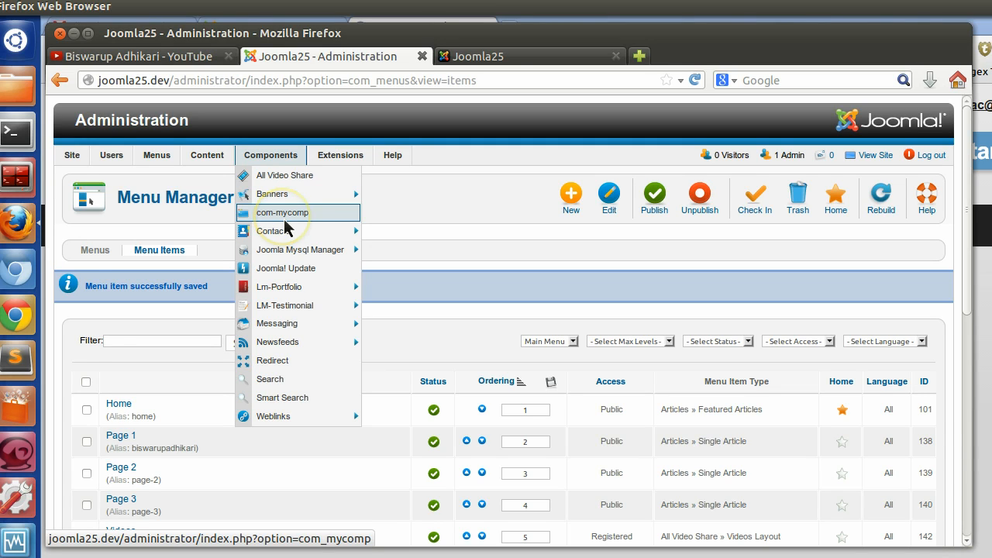